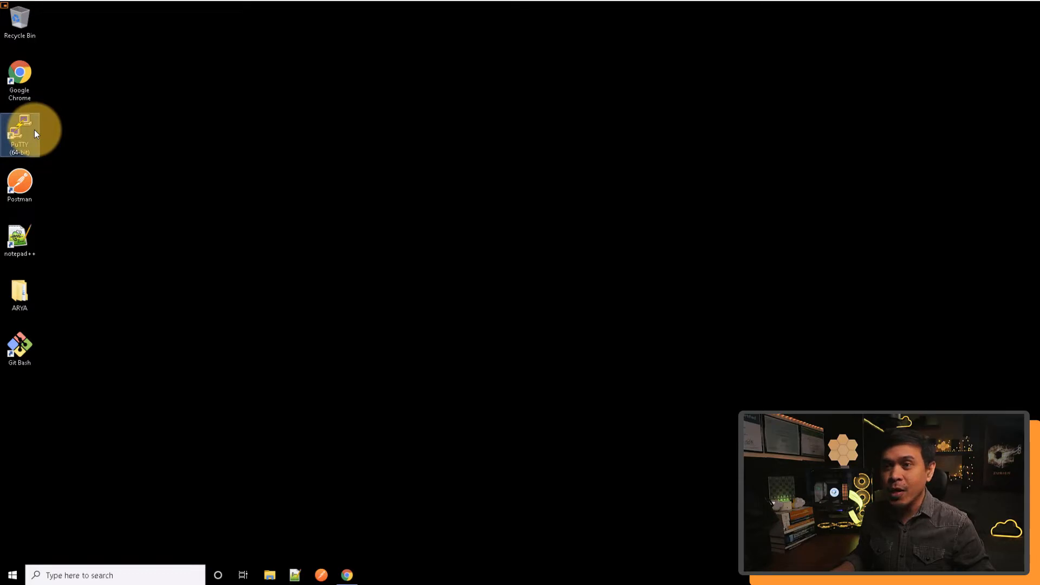
Start an SSH session to 10.101.10.2 with the terminal font set to Courier New Bold 14
double_click(19, 132)
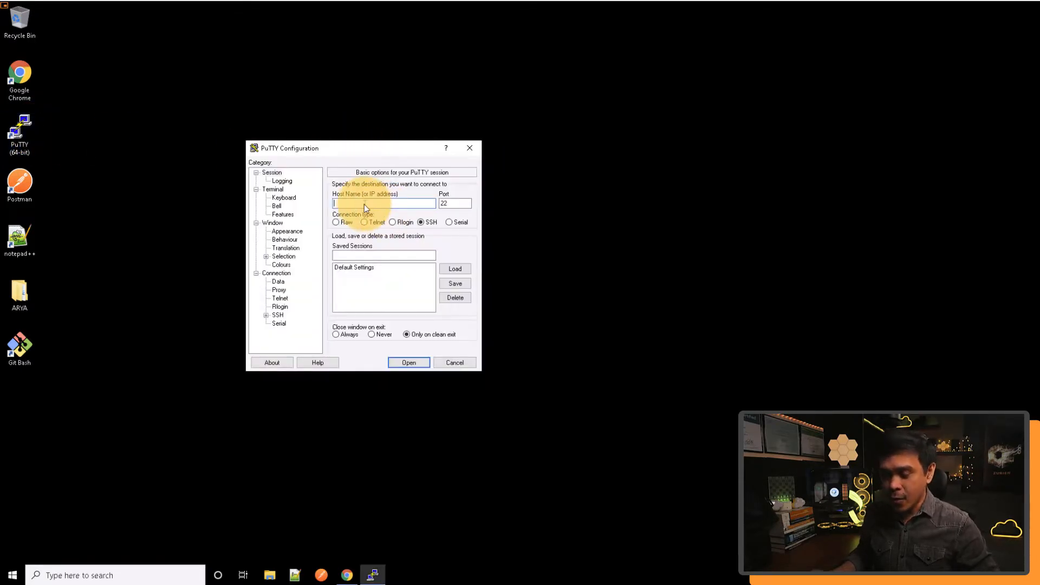
type("10.101.10")
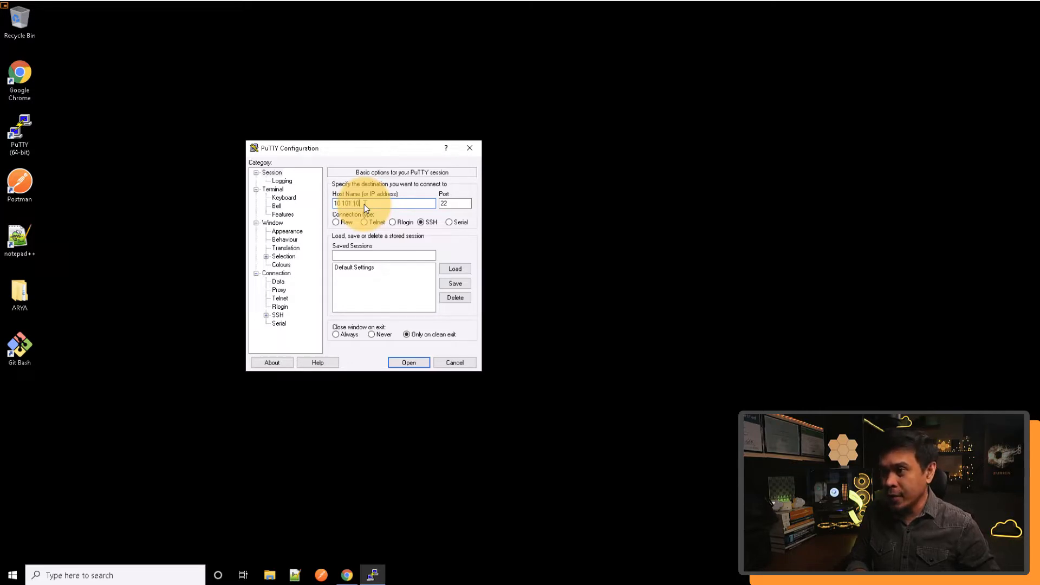
left_click(286, 231)
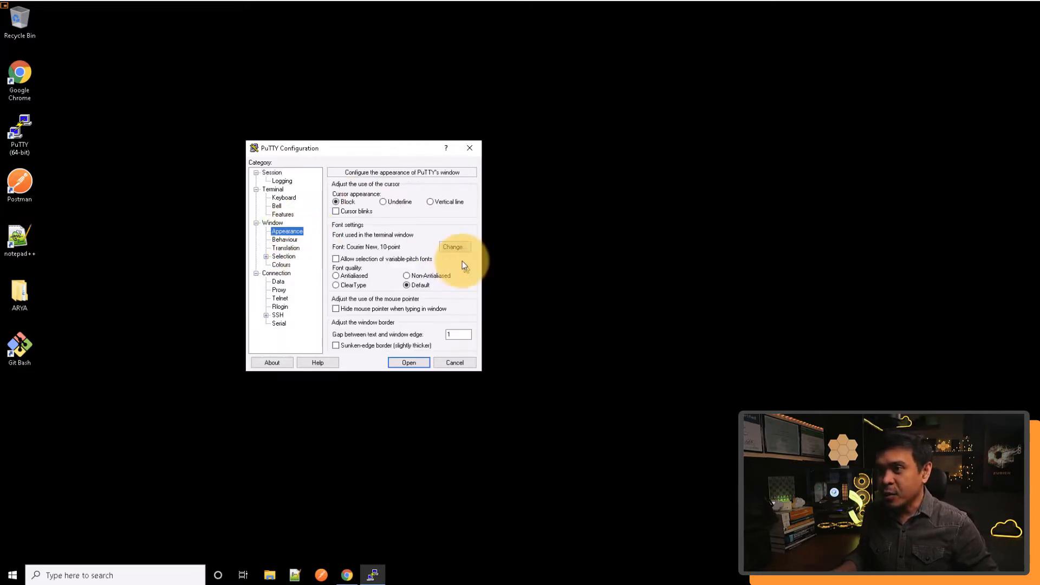
left_click(453, 247)
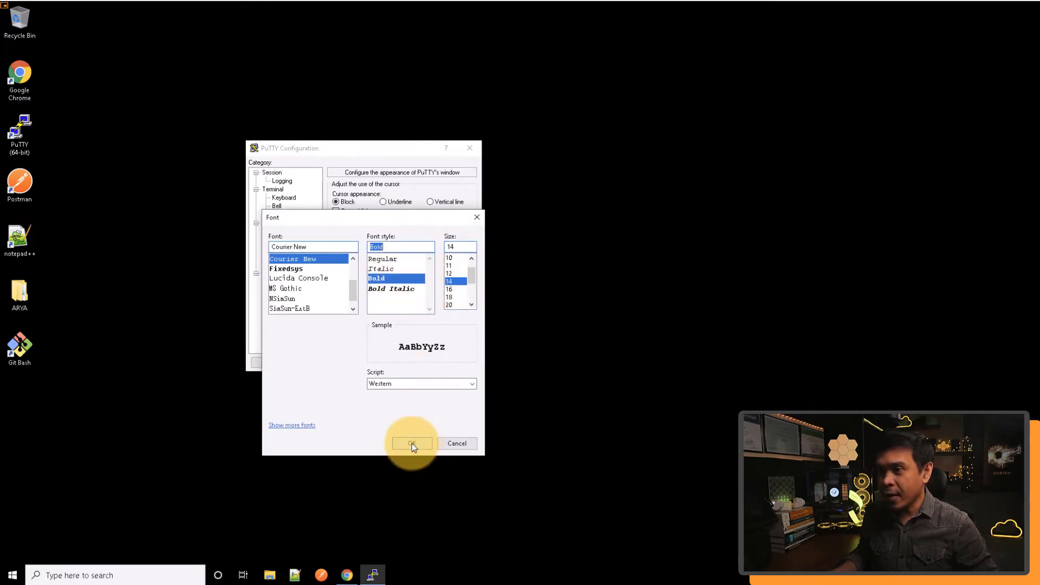
left_click(411, 443)
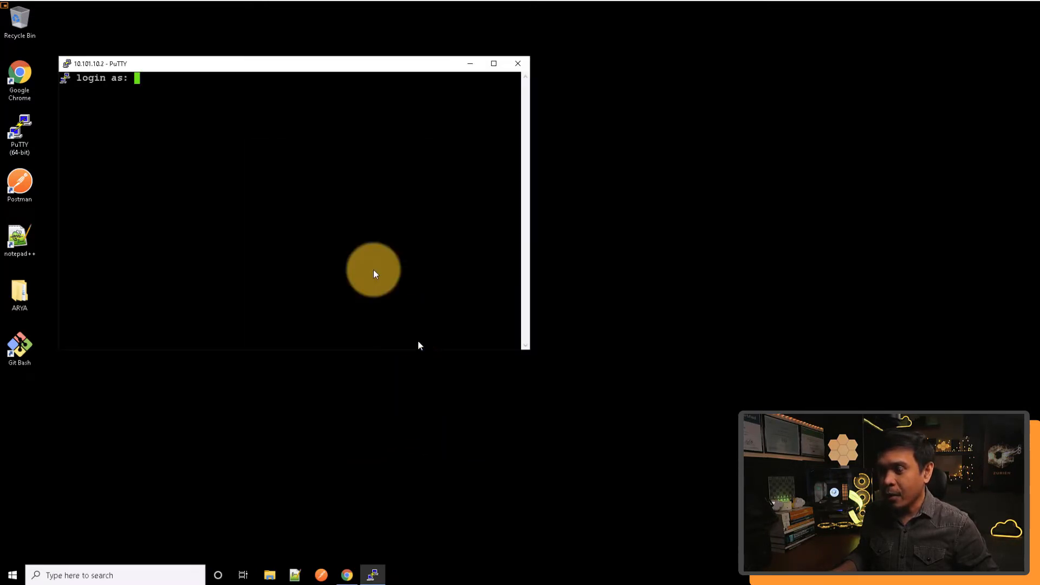
Log in as Student in a maximized terminal and list the available show commands with 'show ?'
left_click(494, 62)
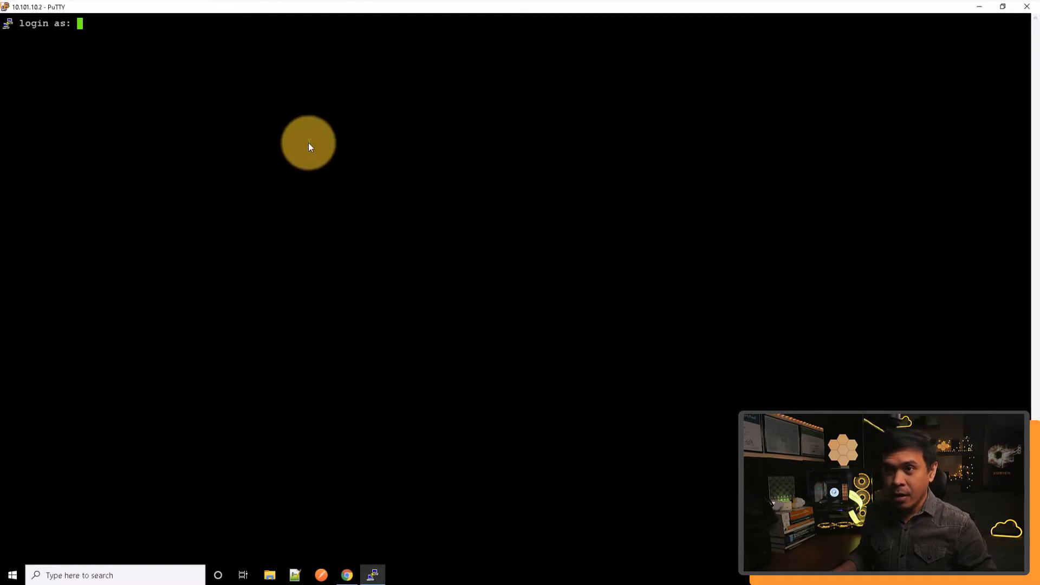
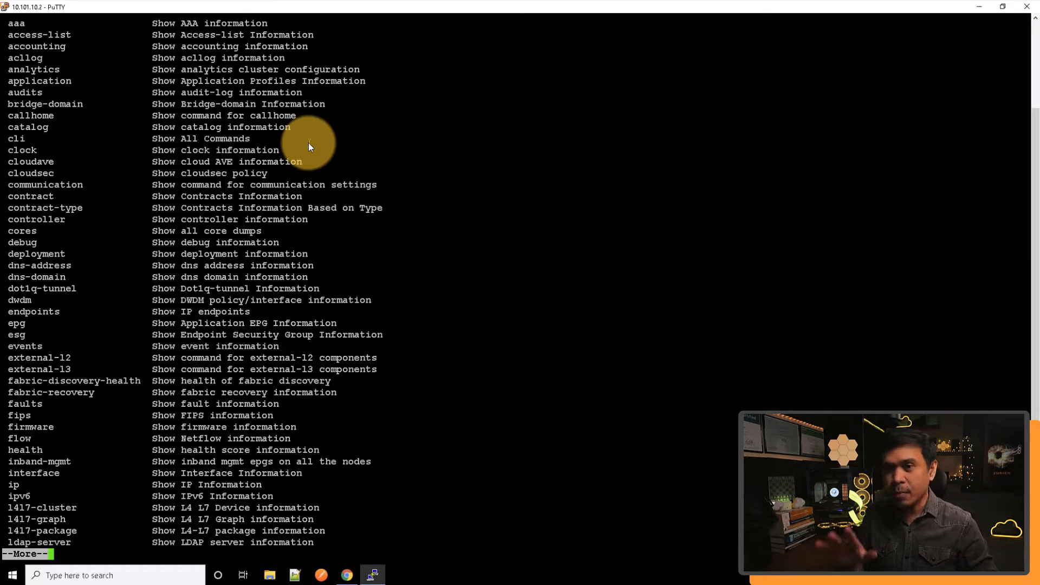
Quit the --More-- pager and begin entering the show running-config command at the apic1 prompt
type("show")
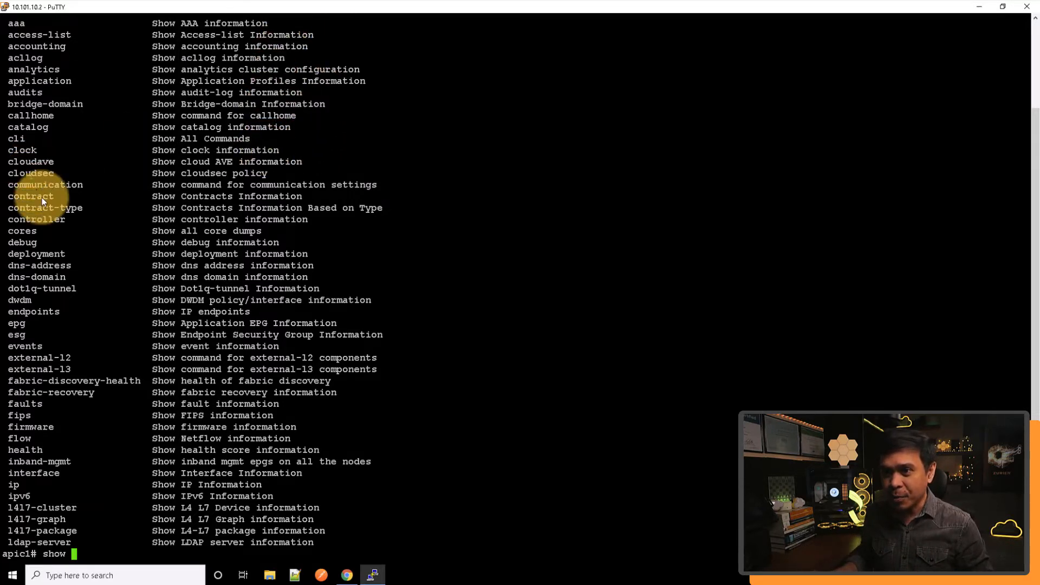
mouse_move(79, 462)
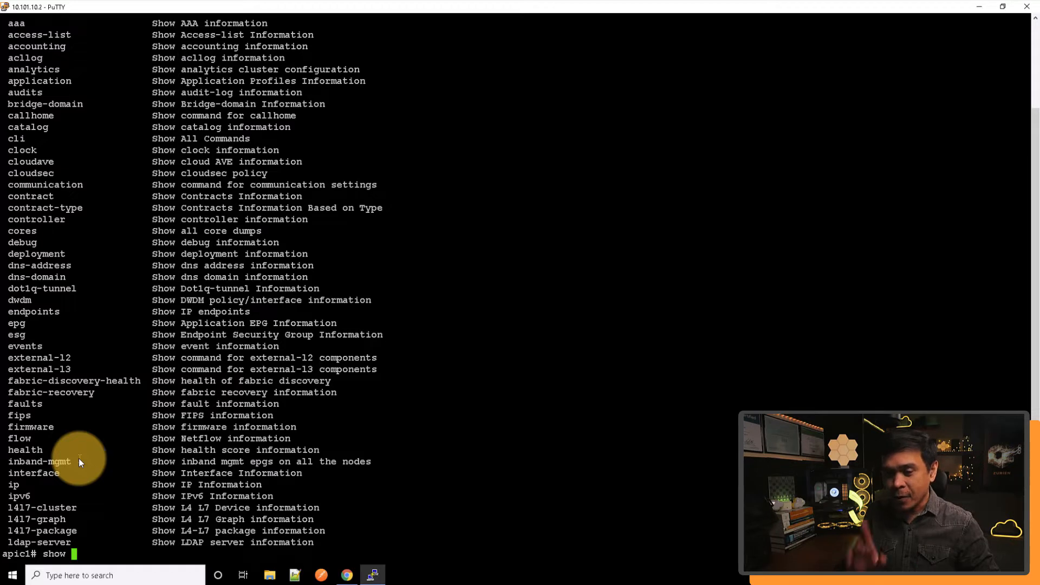
type("conf")
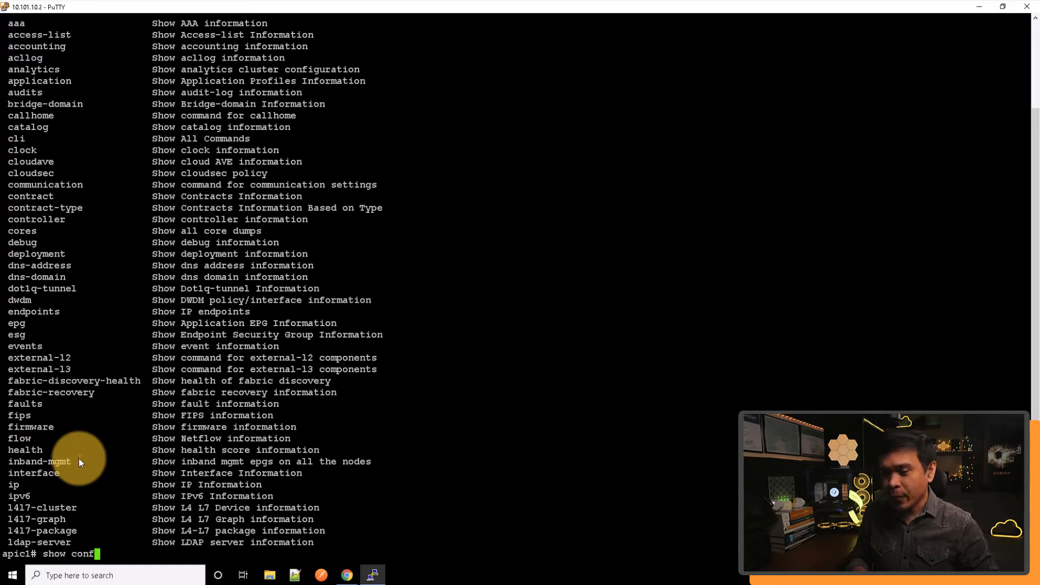
Run 'show running-config' and page through its output until the apic1 prompt returns
type("run")
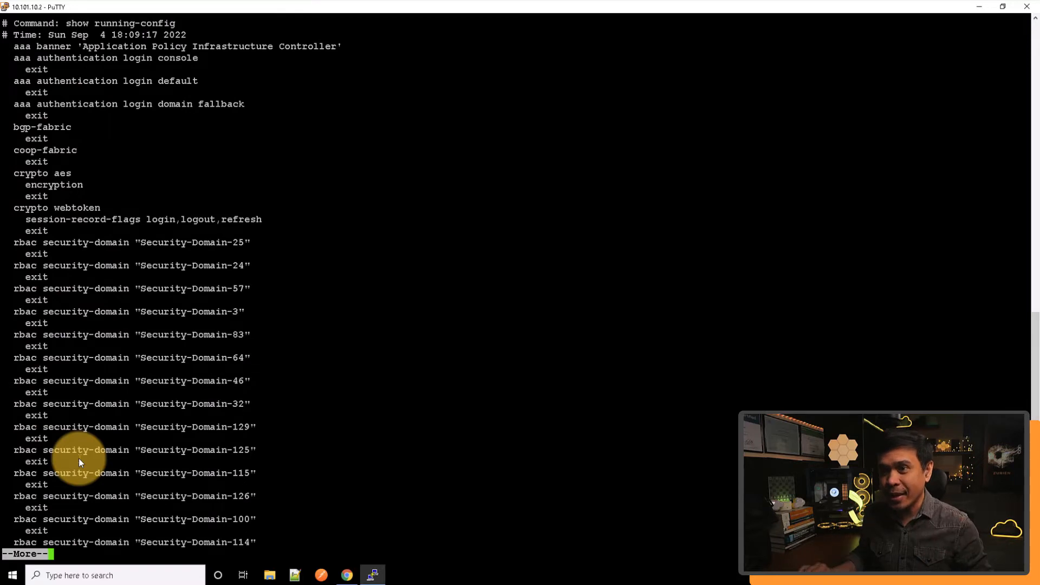
mouse_move(56, 176)
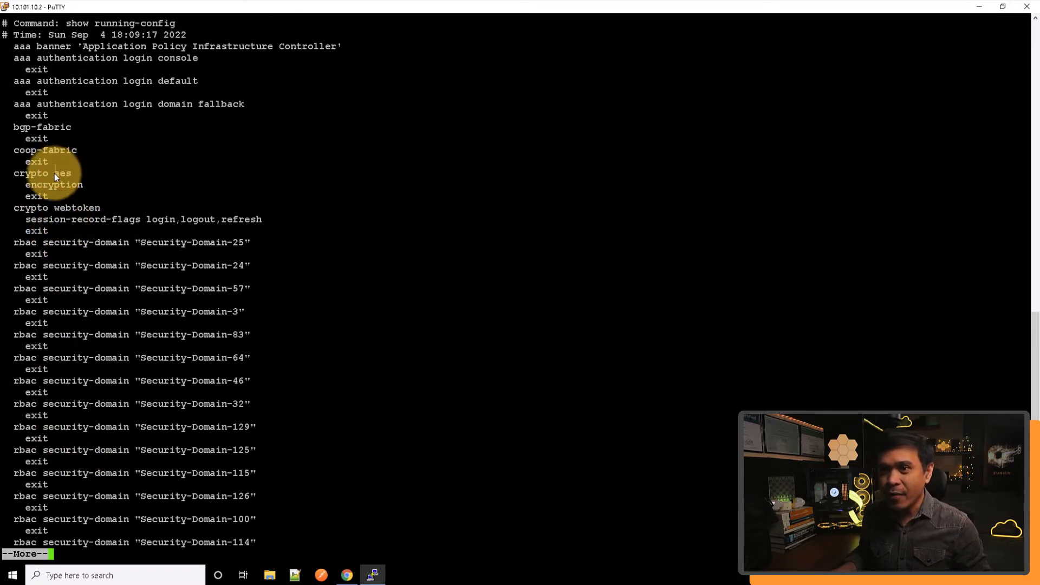
key("space")
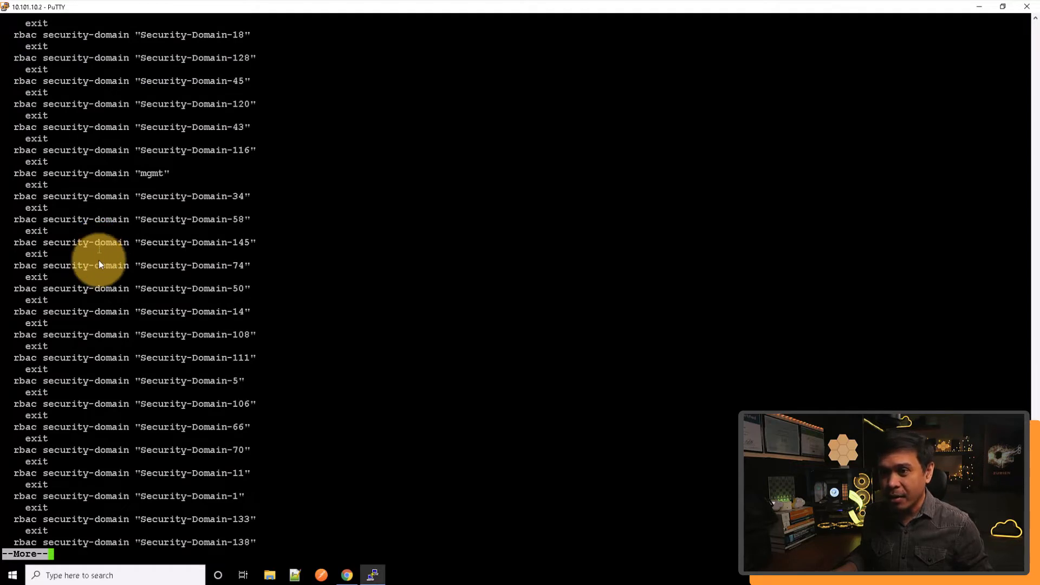
mouse_move(66, 347)
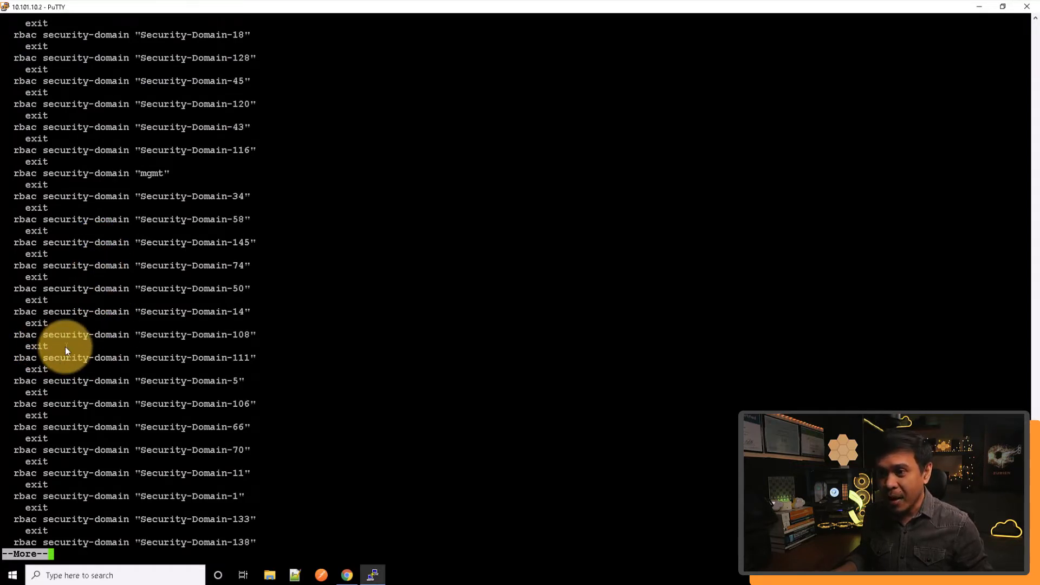
key("space")
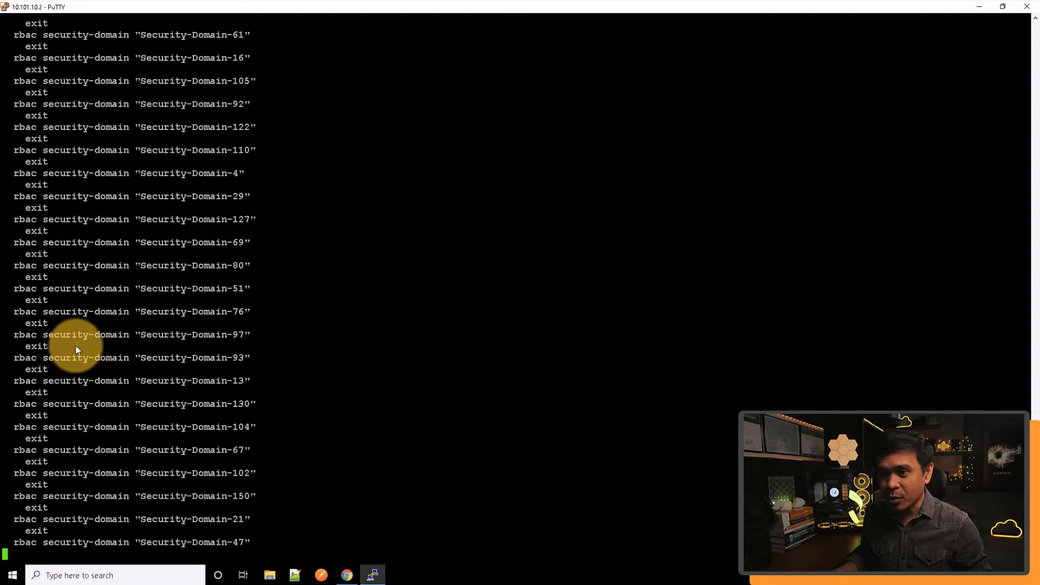
key("space")
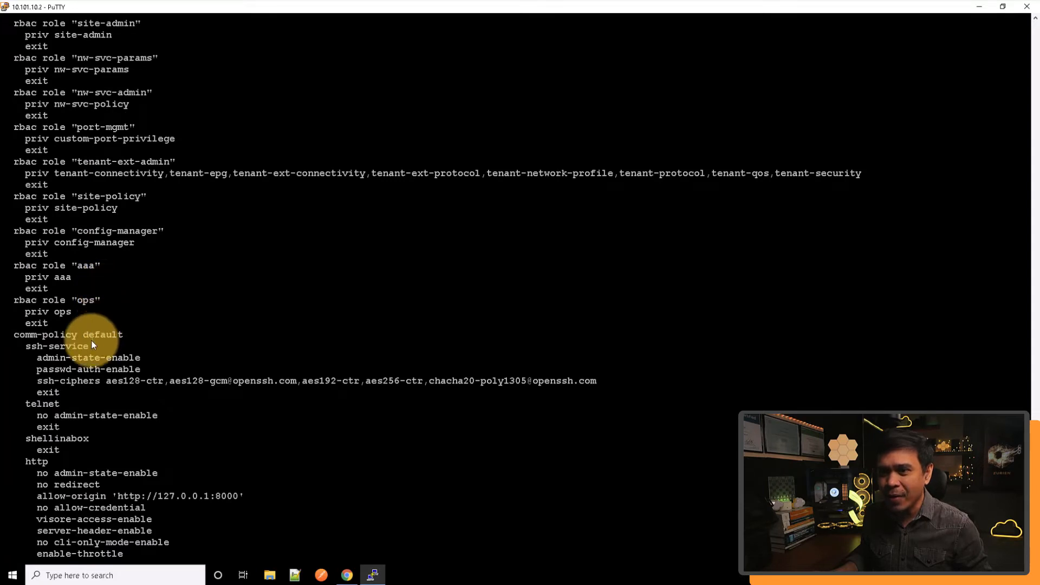
scroll("down", 3)
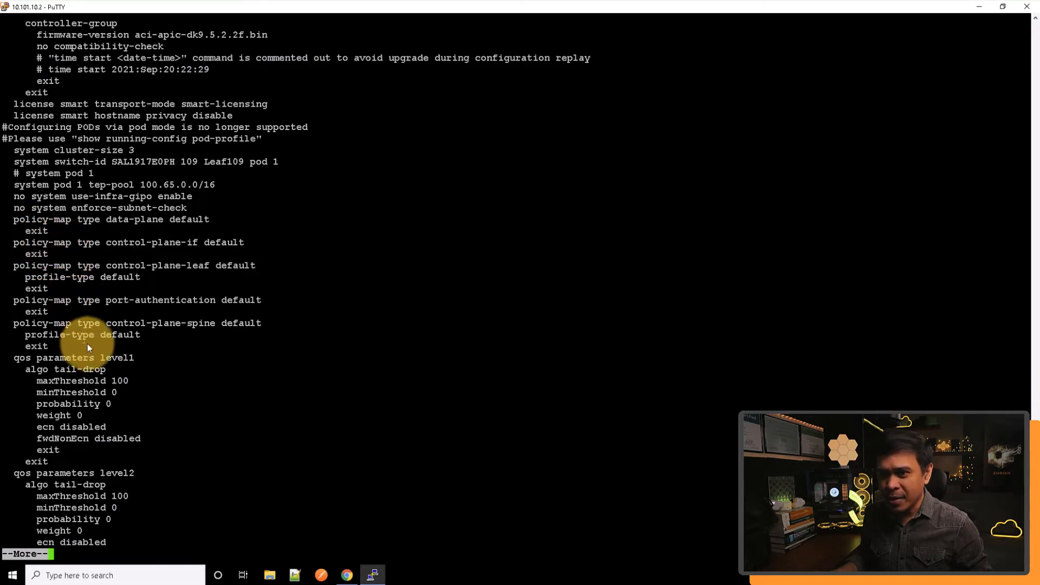
key("space")
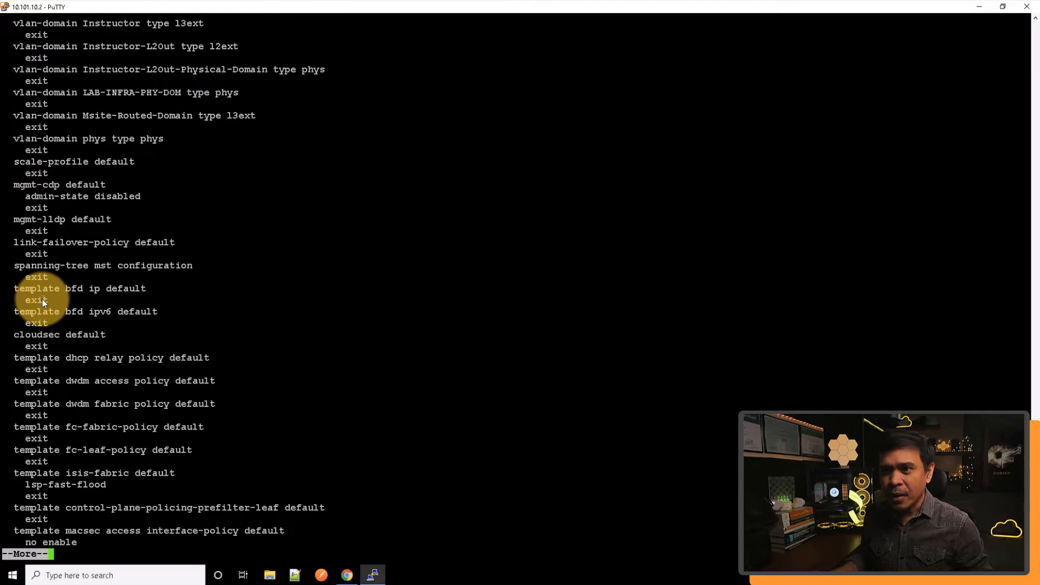
key("space")
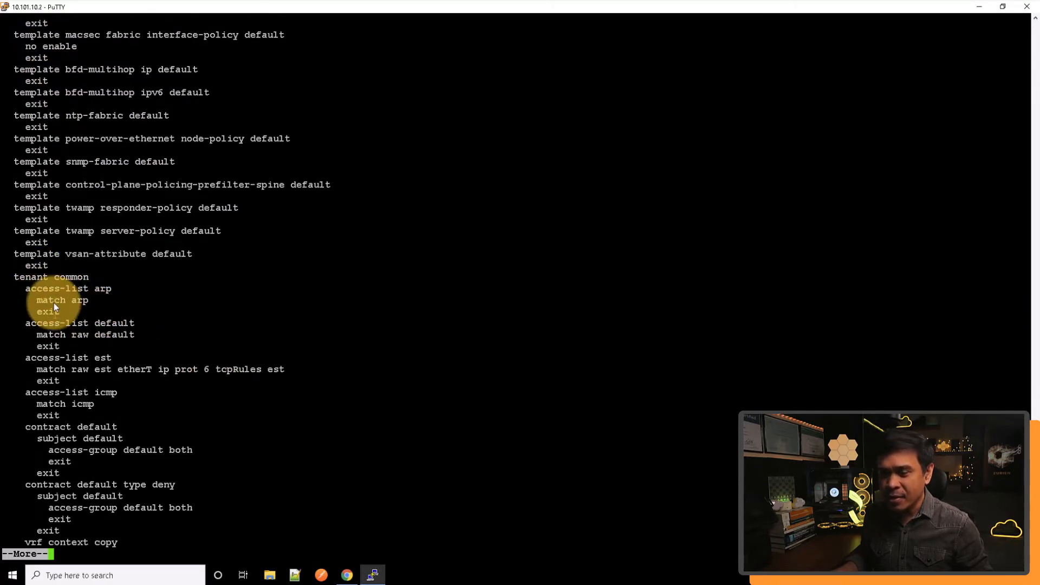
key("space")
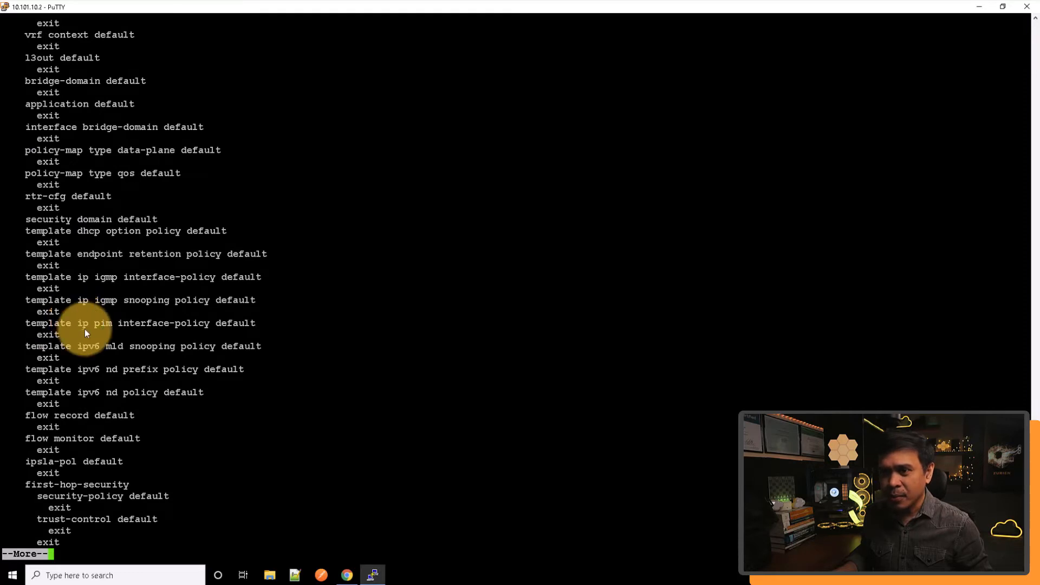
key("space")
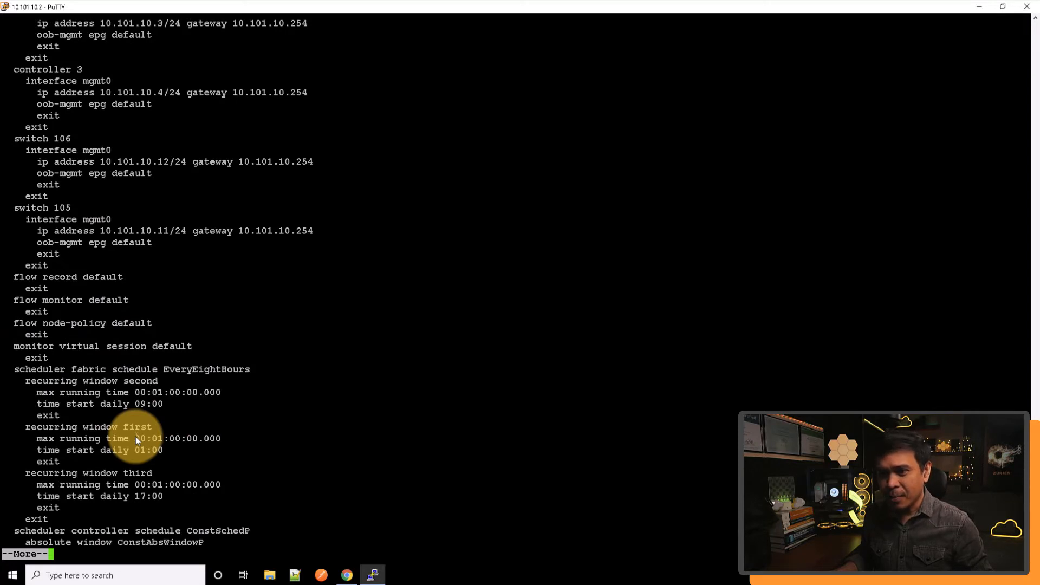
key("space")
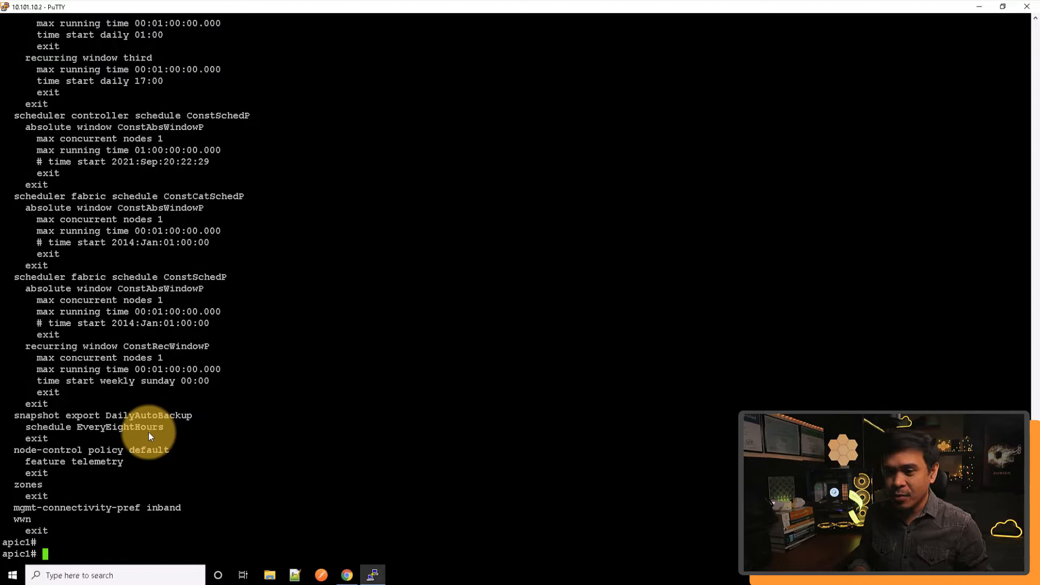
scroll("down", 3)
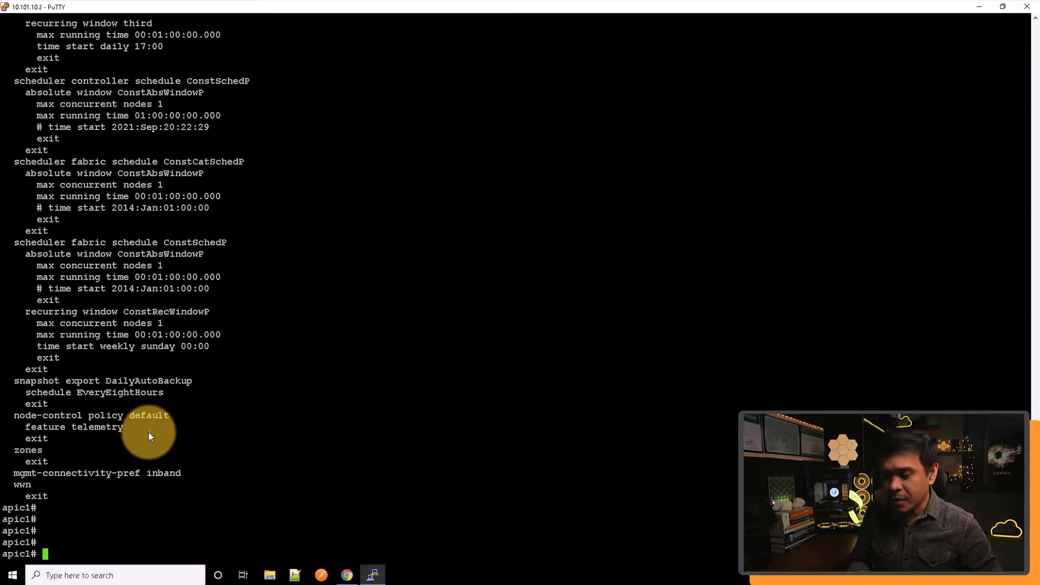
type("show controller")
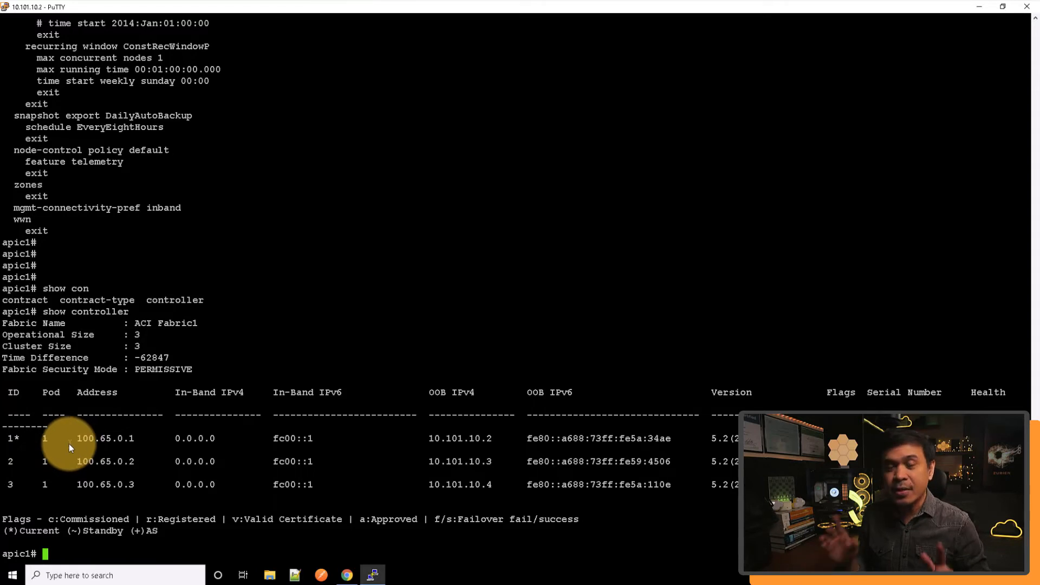
mouse_move(78, 445)
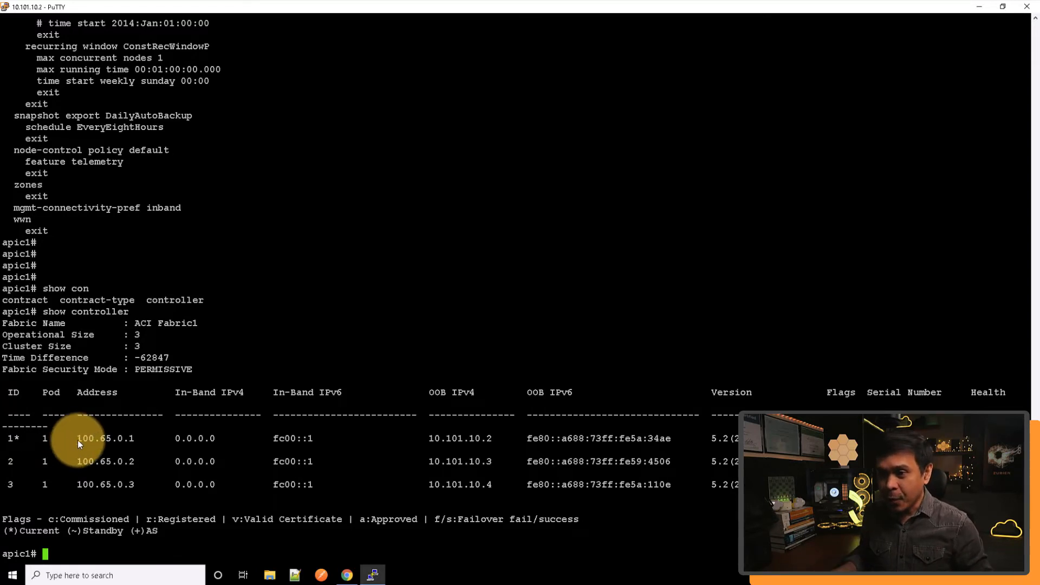
mouse_move(78, 468)
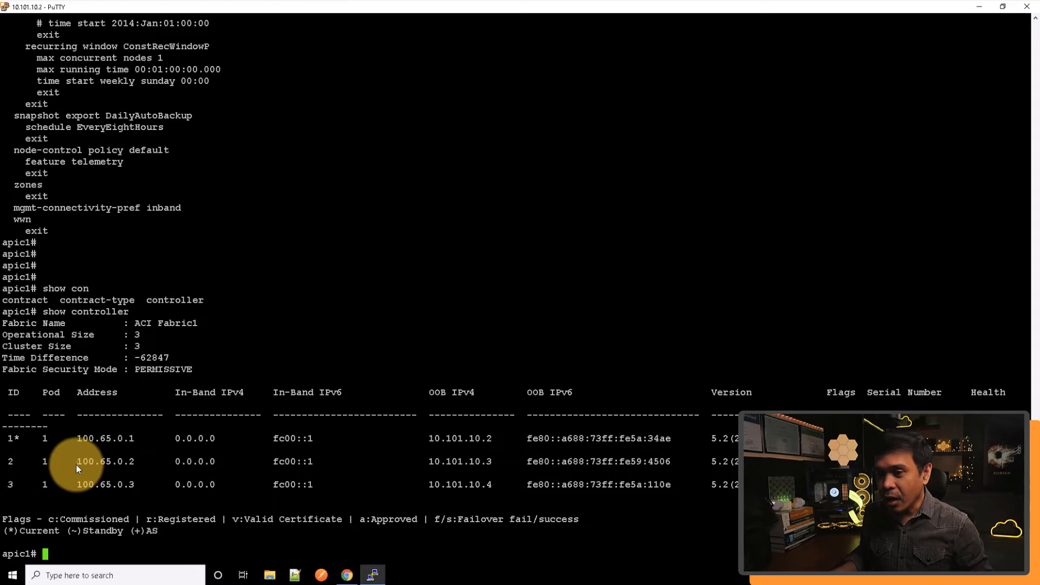
double_click(105, 437)
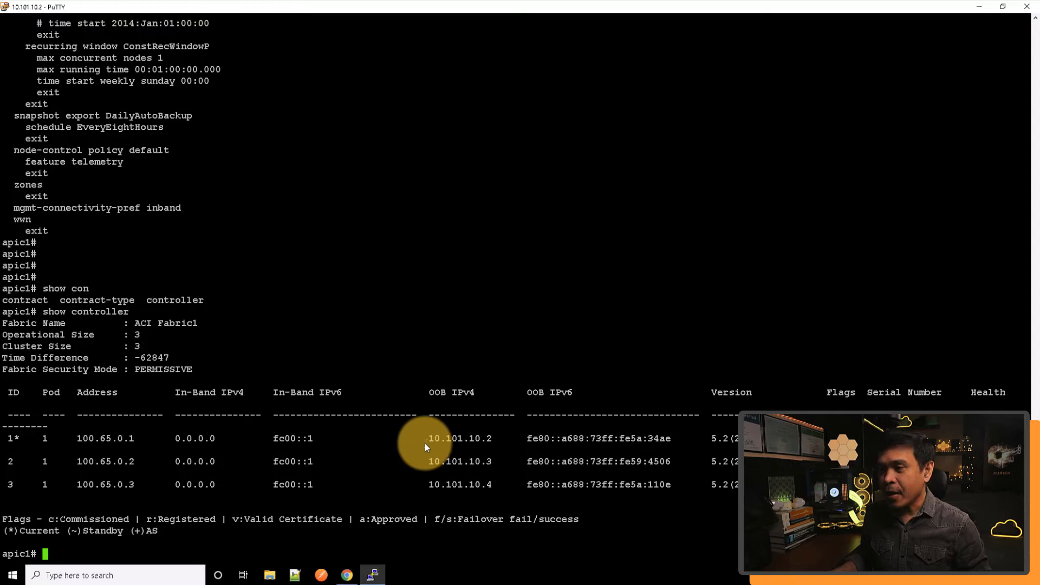
double_click(459, 438)
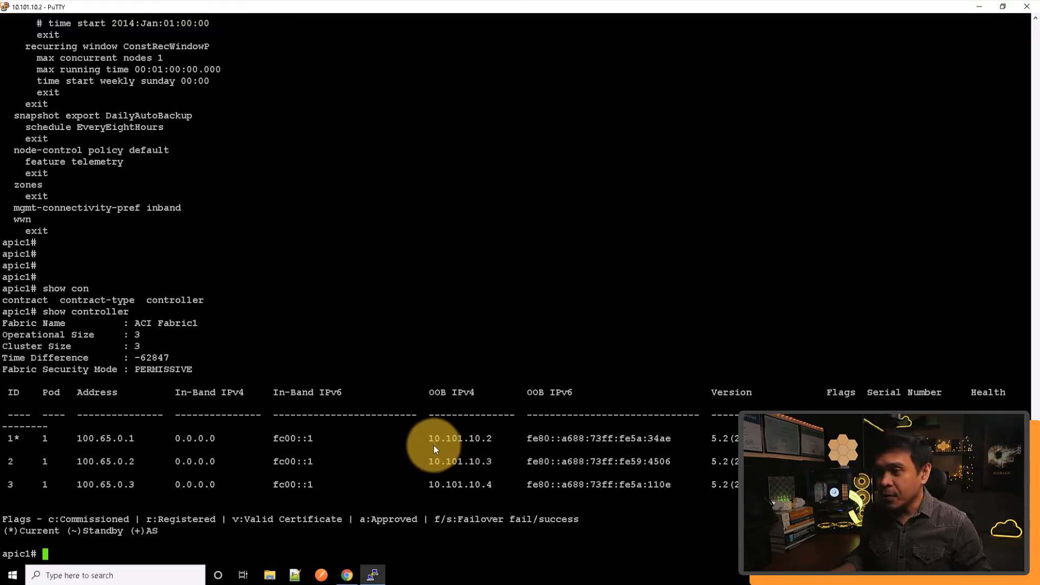
double_click(438, 438)
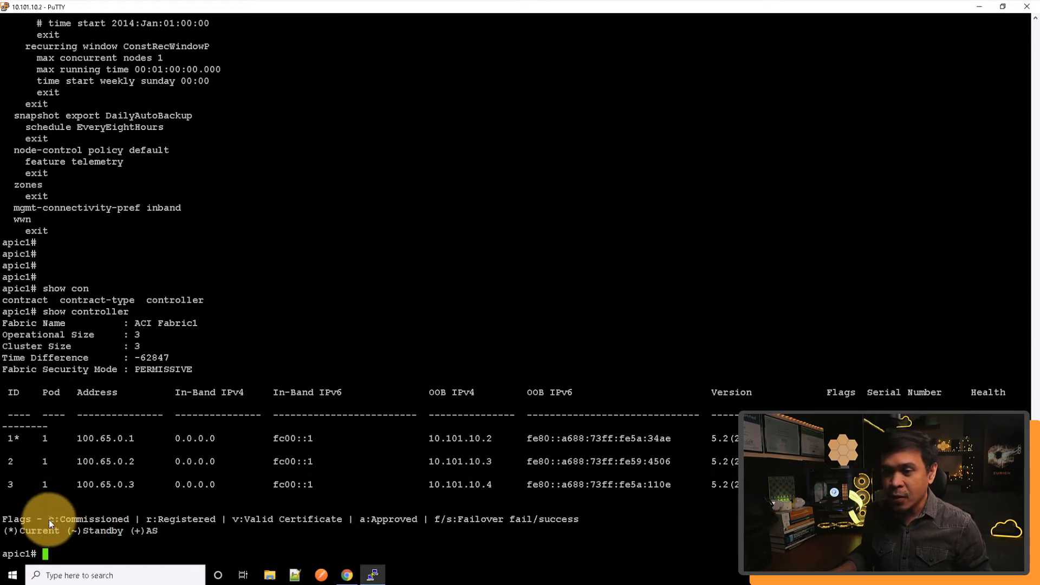
mouse_move(212, 531)
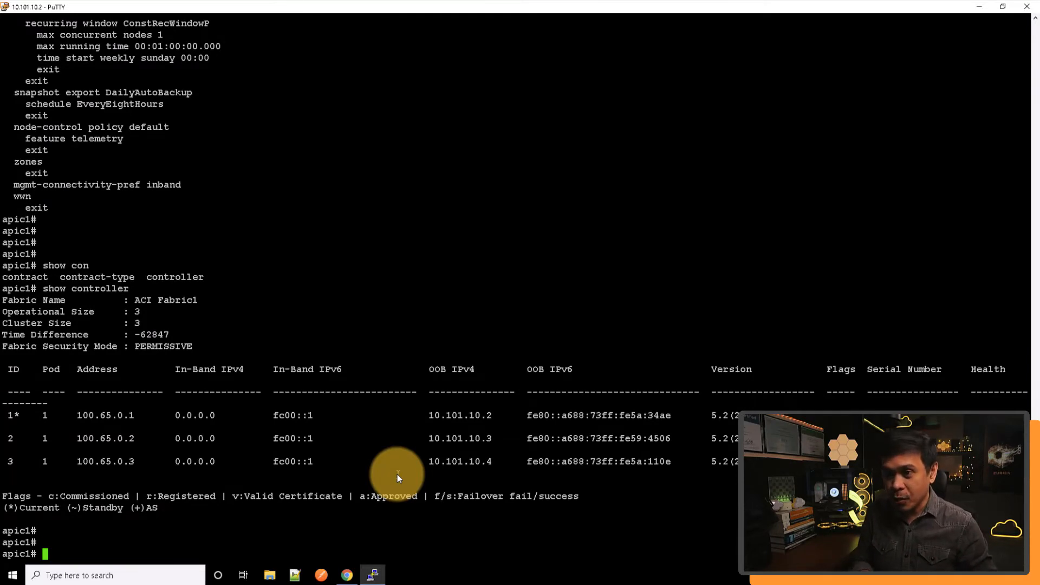
type("show s")
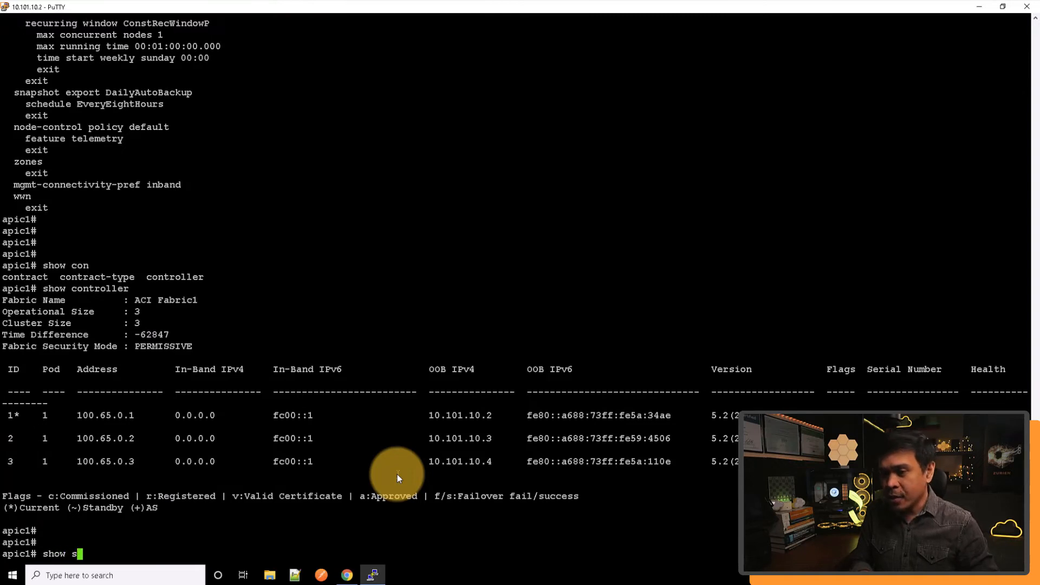
Run 'show switch' and highlight entries in the seven-node leaf and spine inventory
type("witch")
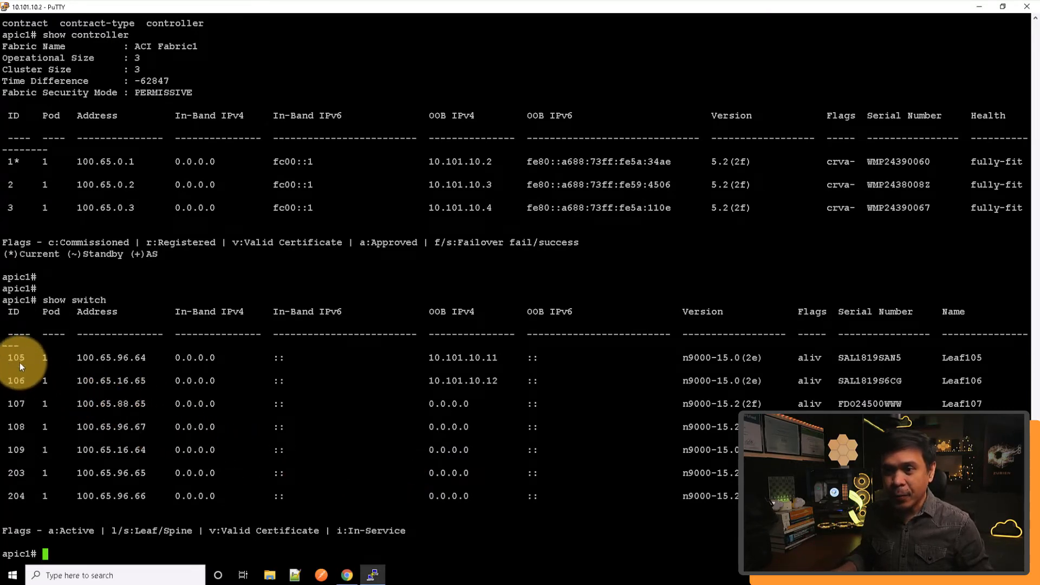
mouse_move(19, 454)
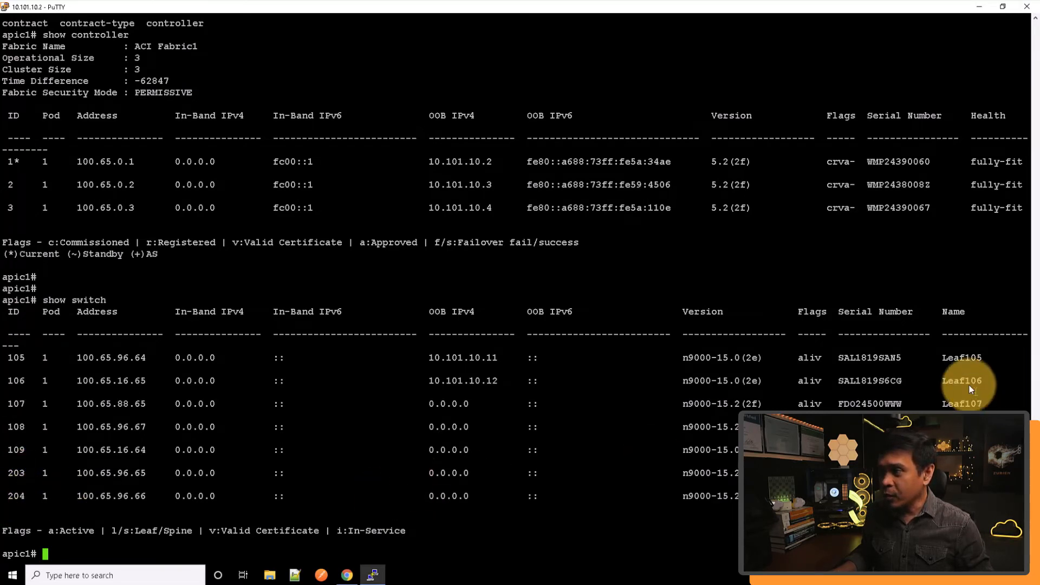
mouse_move(951, 329)
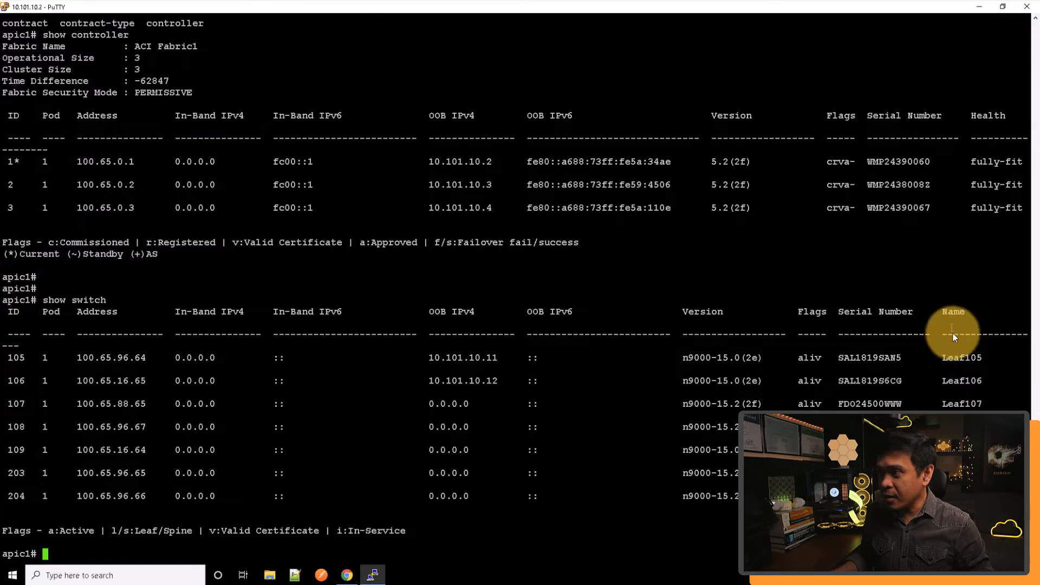
double_click(960, 358)
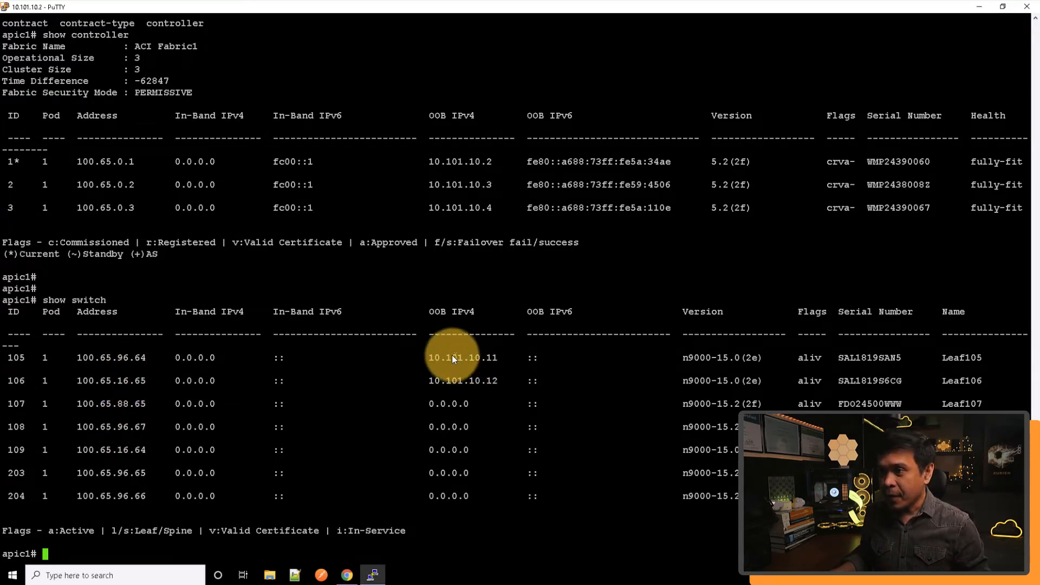
mouse_move(429, 367)
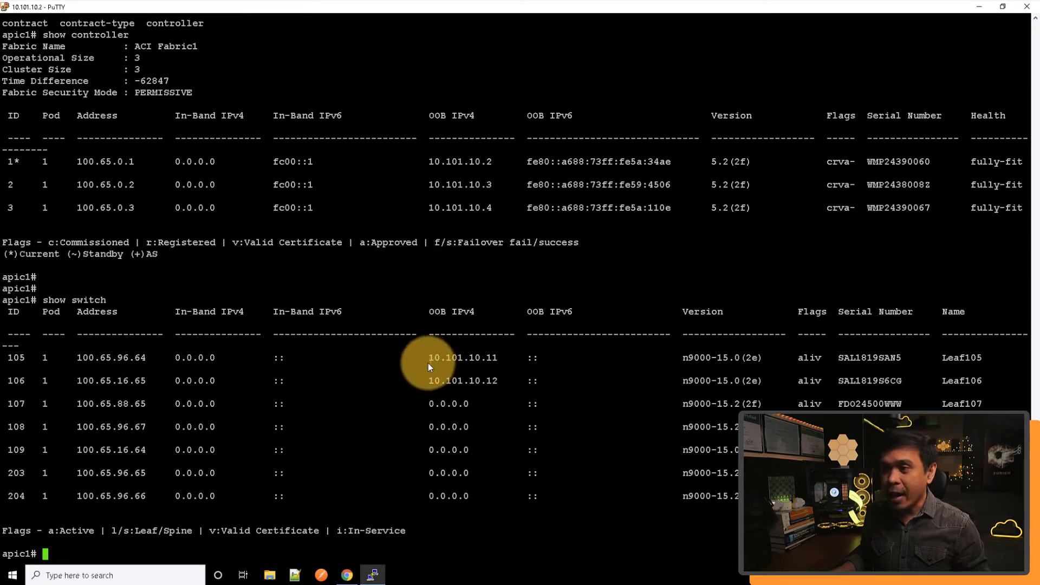
mouse_move(438, 411)
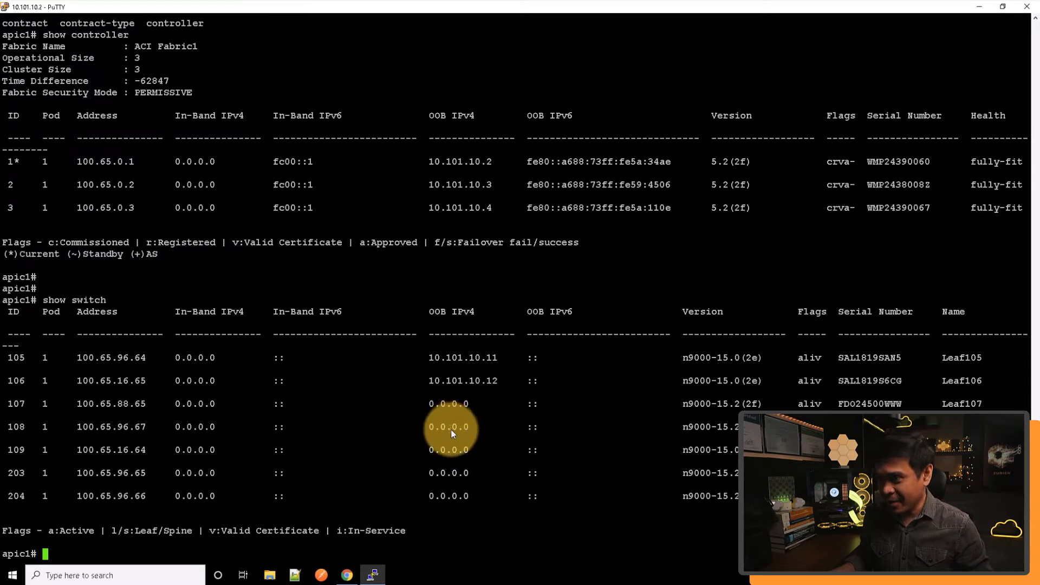
mouse_move(425, 364)
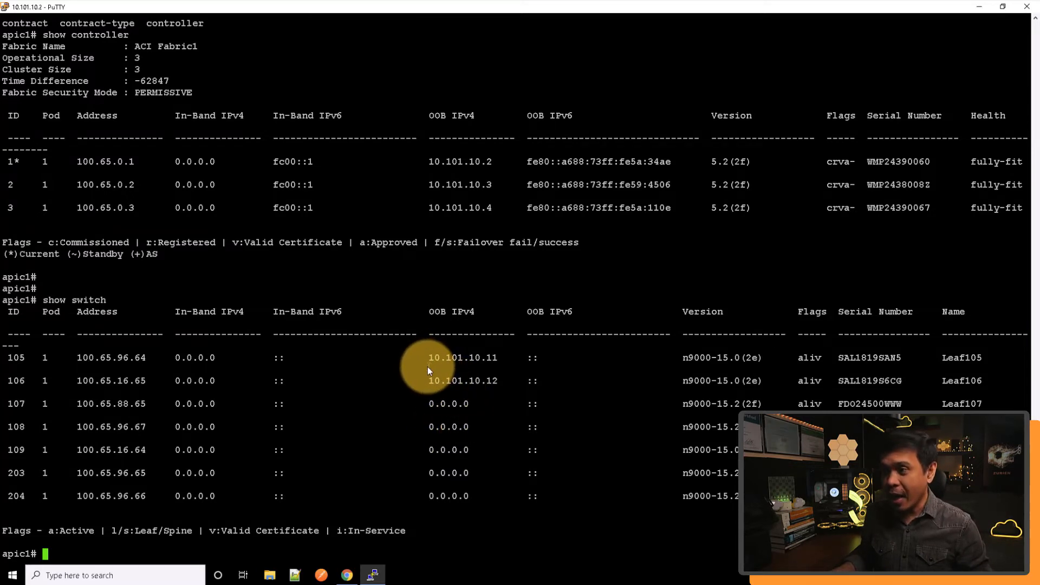
mouse_move(416, 364)
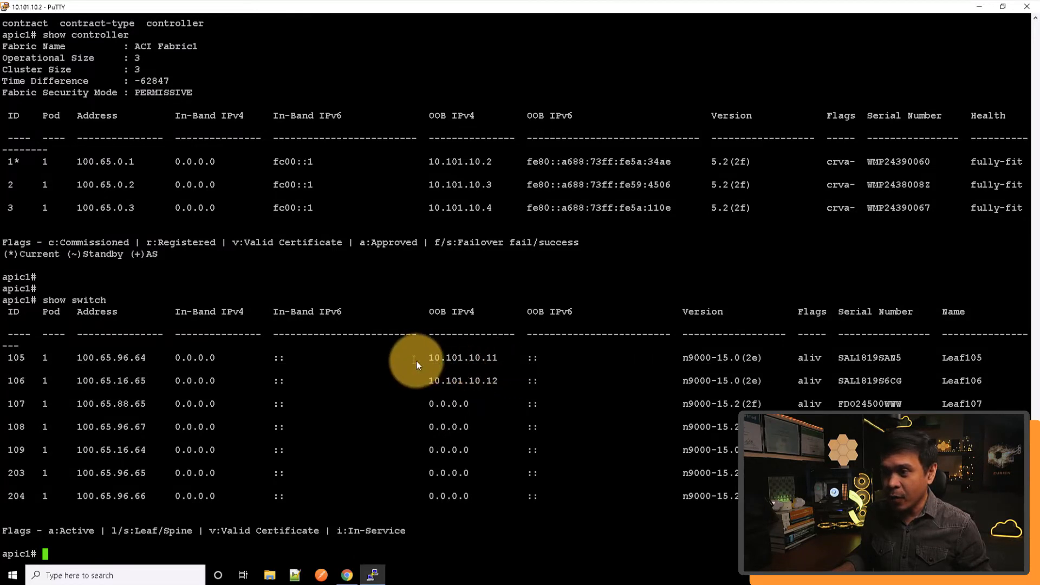
double_click(463, 380)
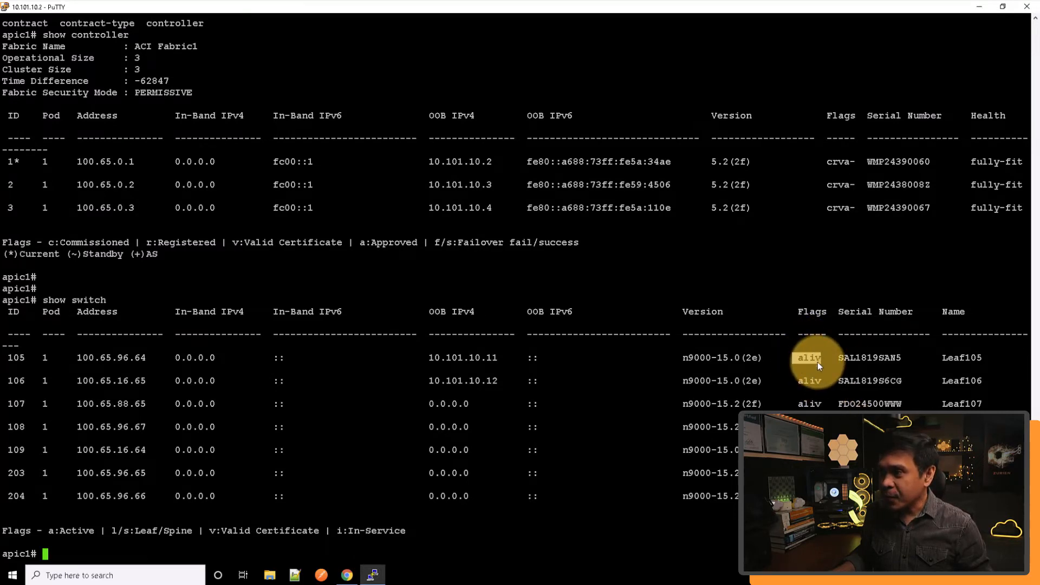
mouse_move(810, 381)
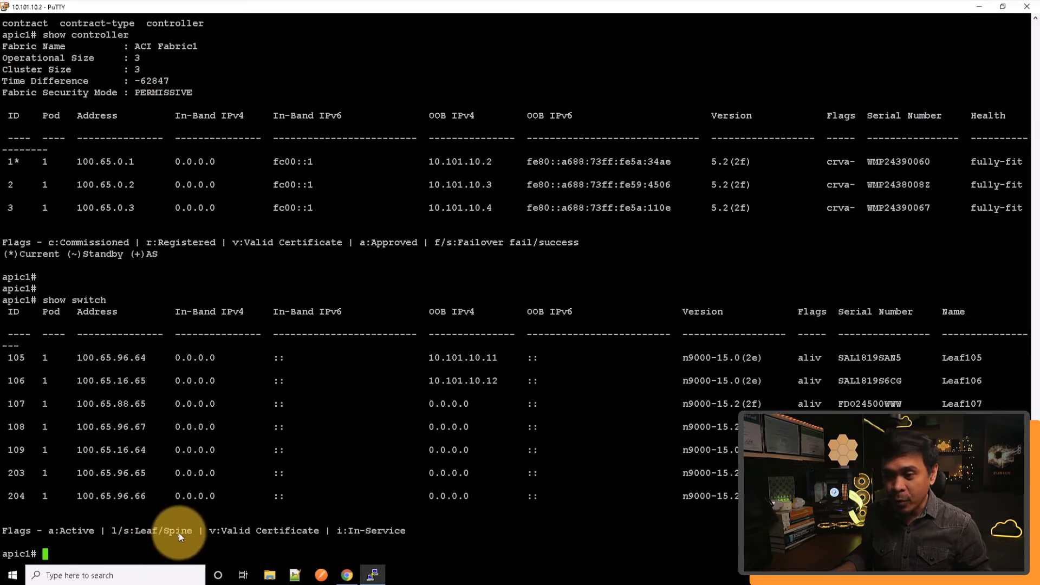
double_click(173, 530)
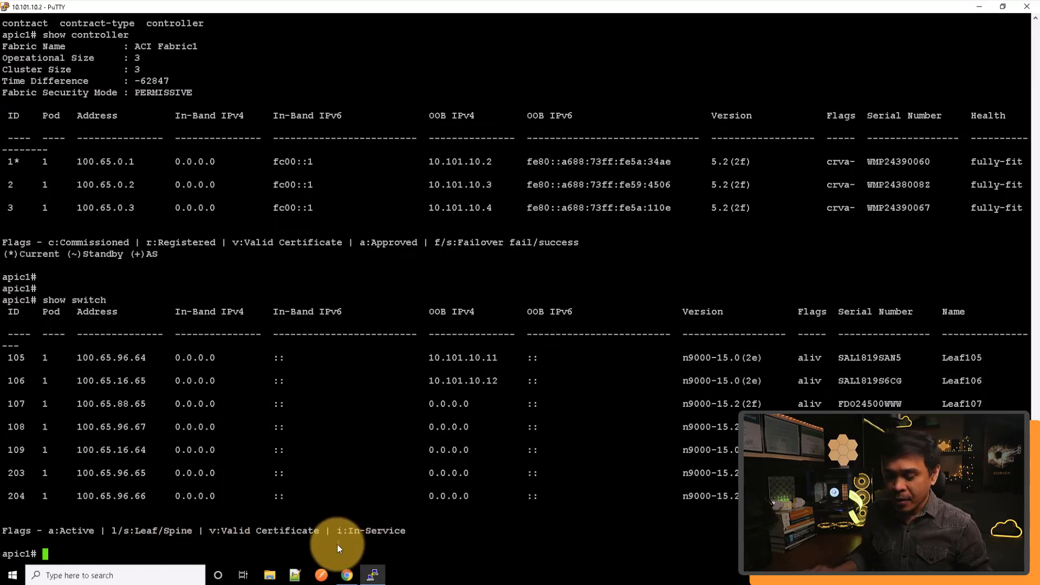
Escape the stray quote prompt and run 'acidiag fnvread' to list the seven active fabric nodes
type("'")
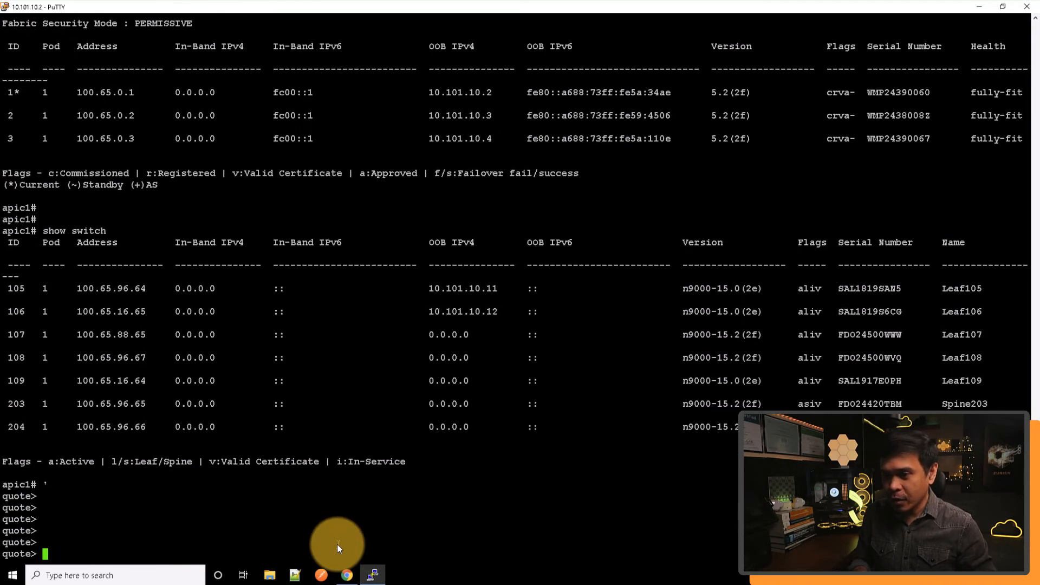
type("e")
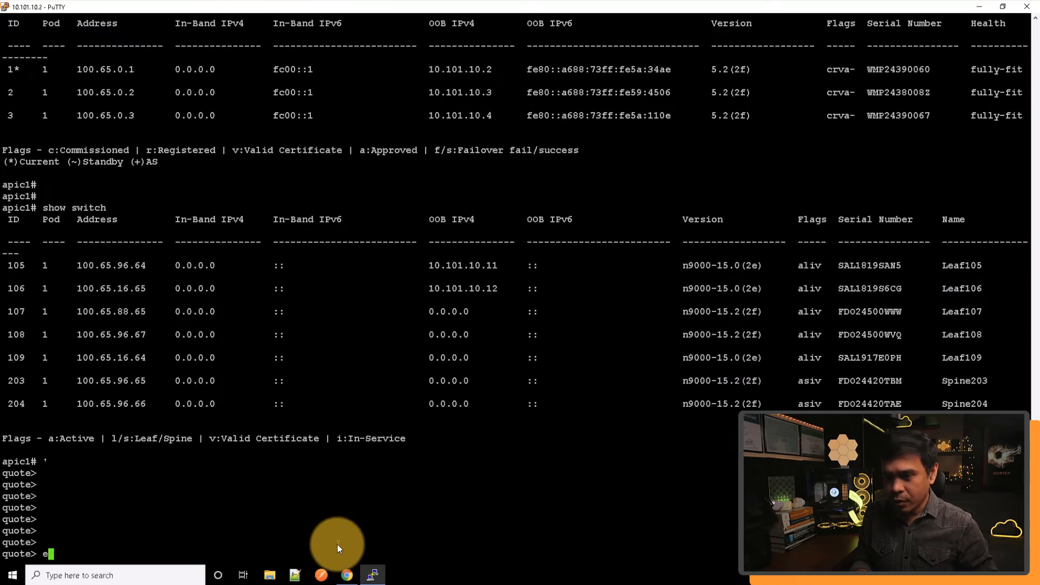
type("x")
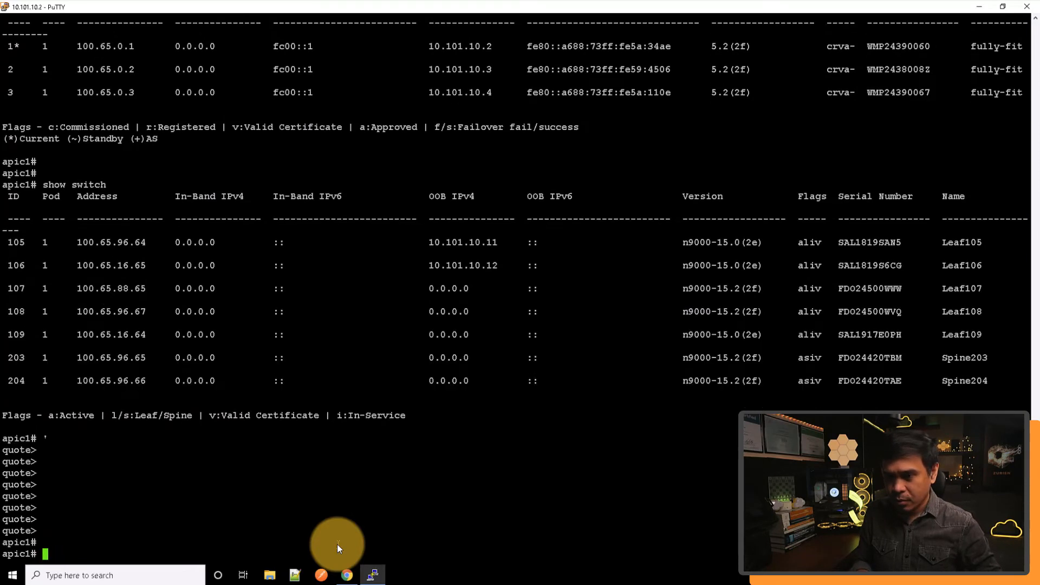
key("Return")
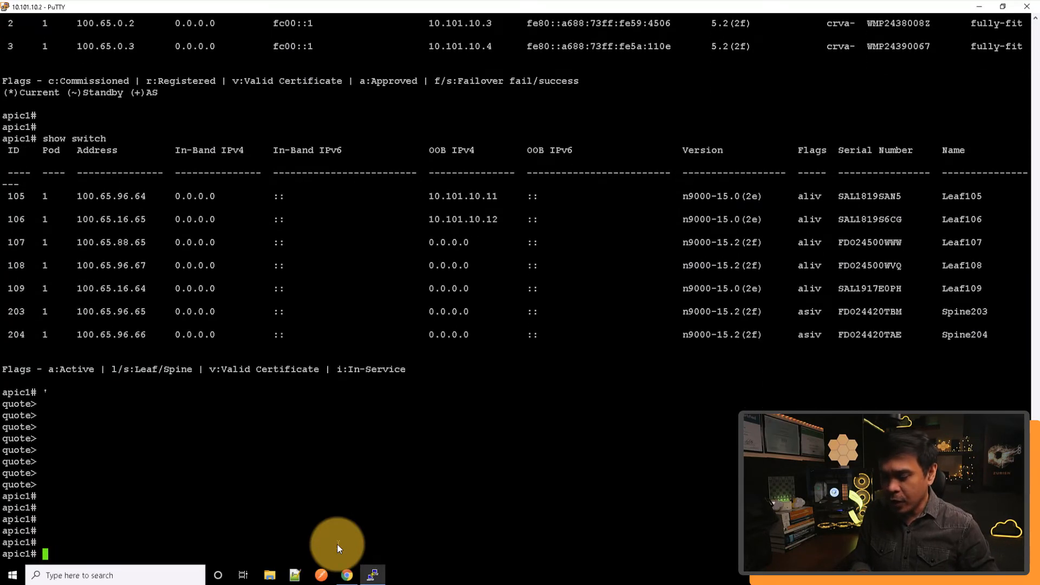
type("aci")
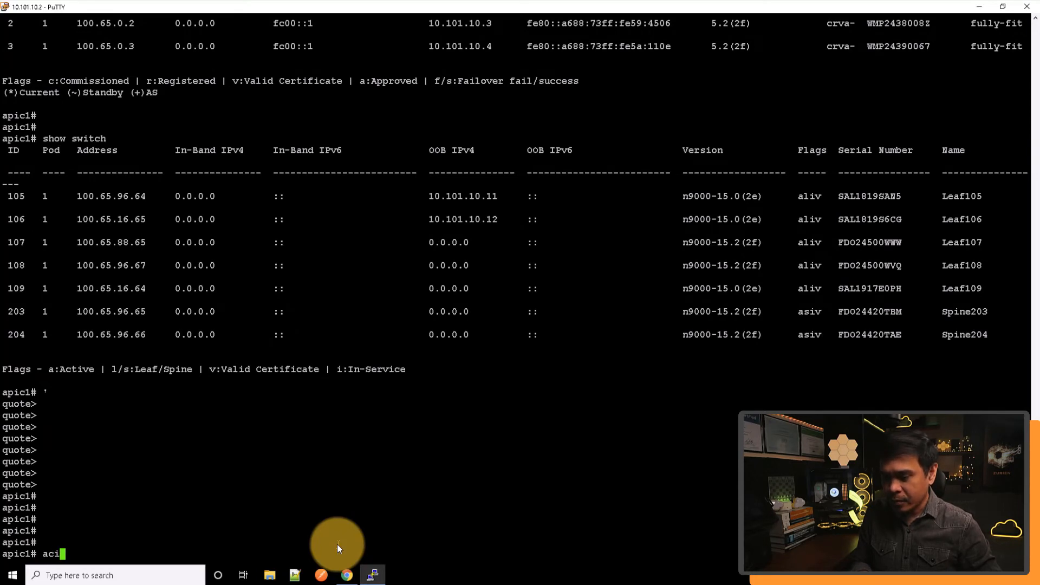
type("diag fnvread")
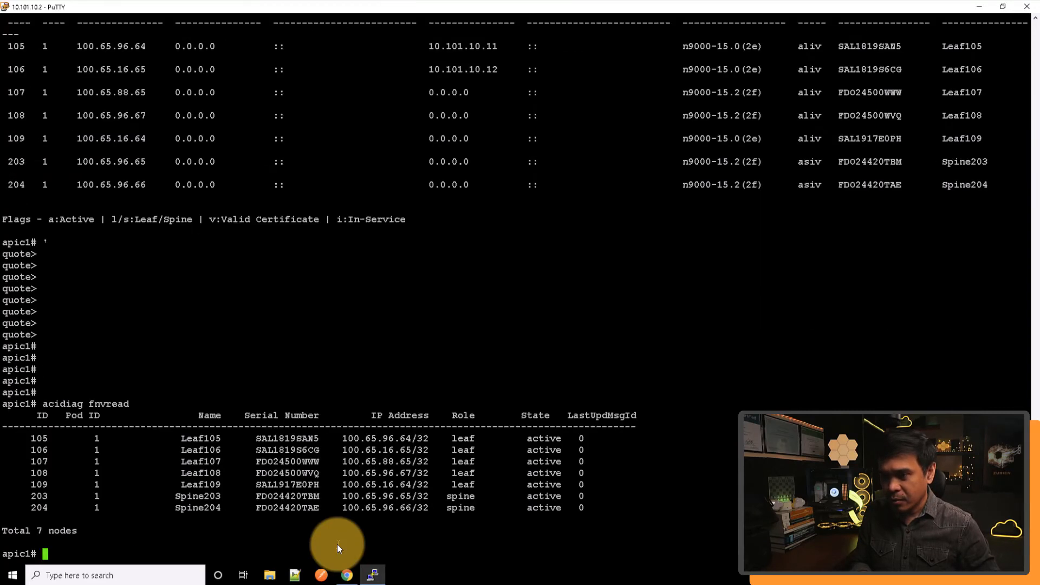
mouse_move(329, 543)
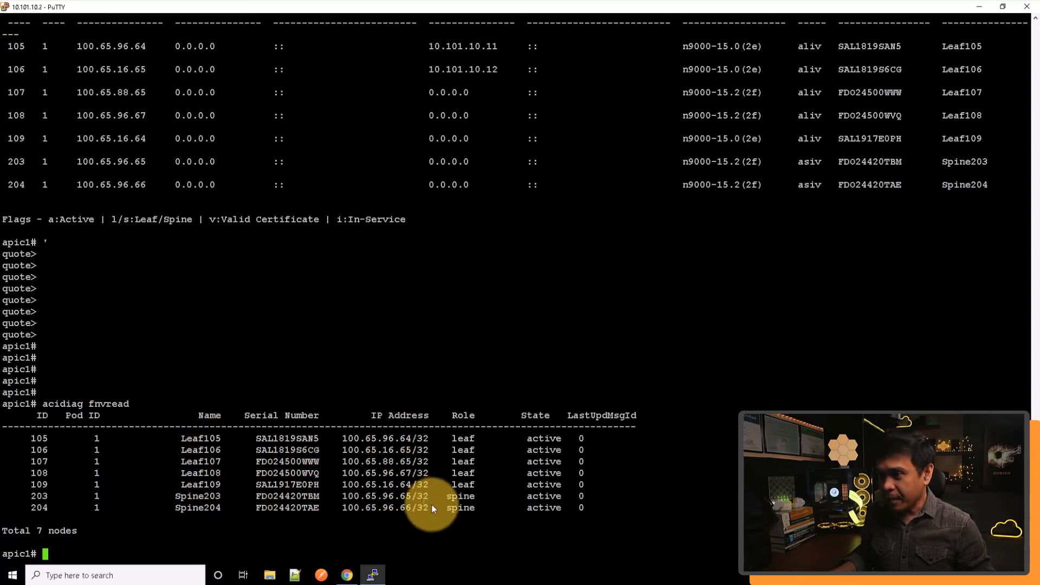
mouse_move(592, 519)
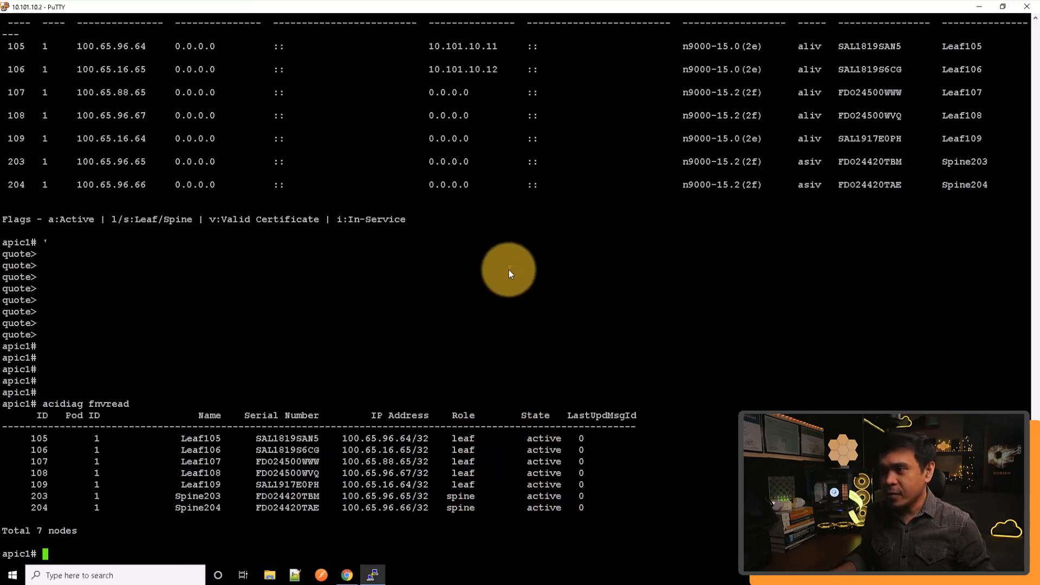
mouse_move(322, 384)
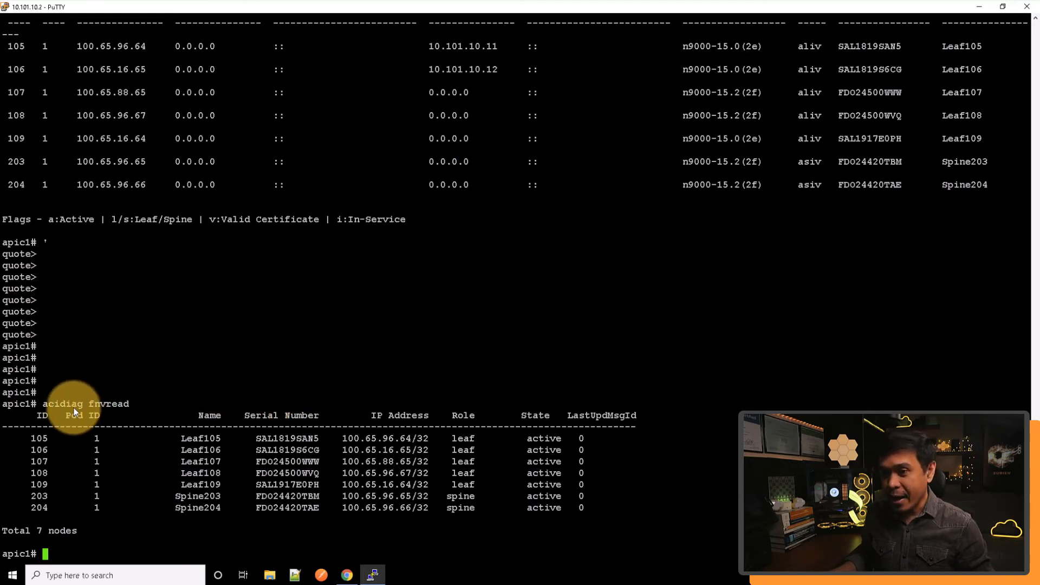
mouse_move(200, 411)
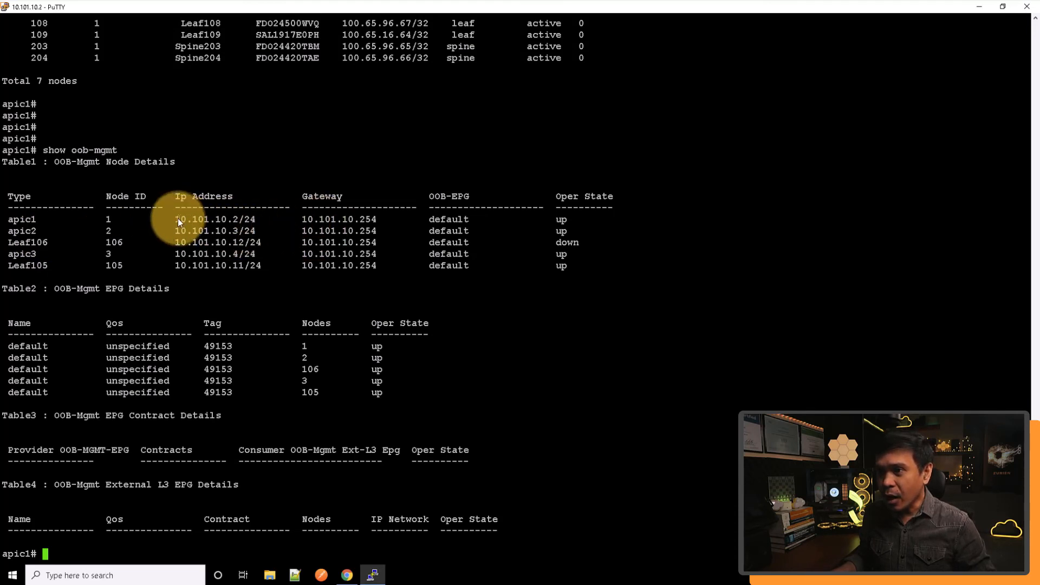
In the 'show oob-mgmt' output, highlight the apic1 gateway address 10.101.10.254
left_click_drag(173, 219, 249, 219)
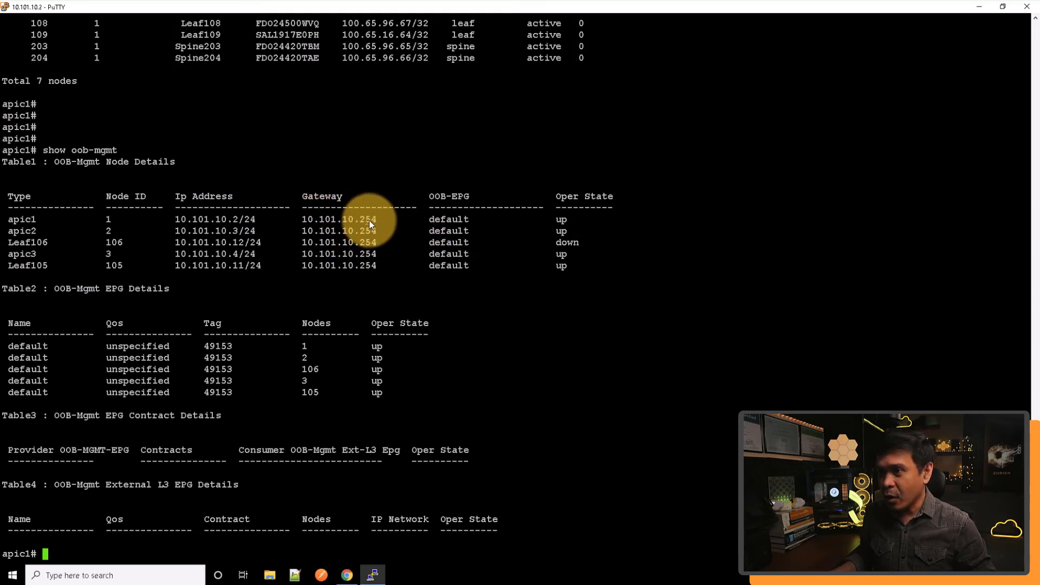
double_click(338, 219)
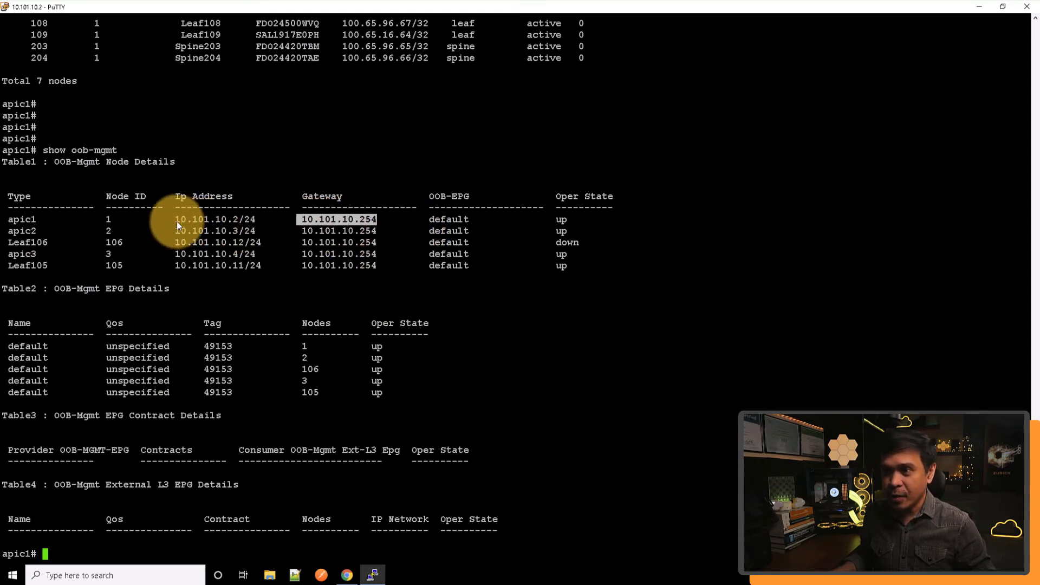